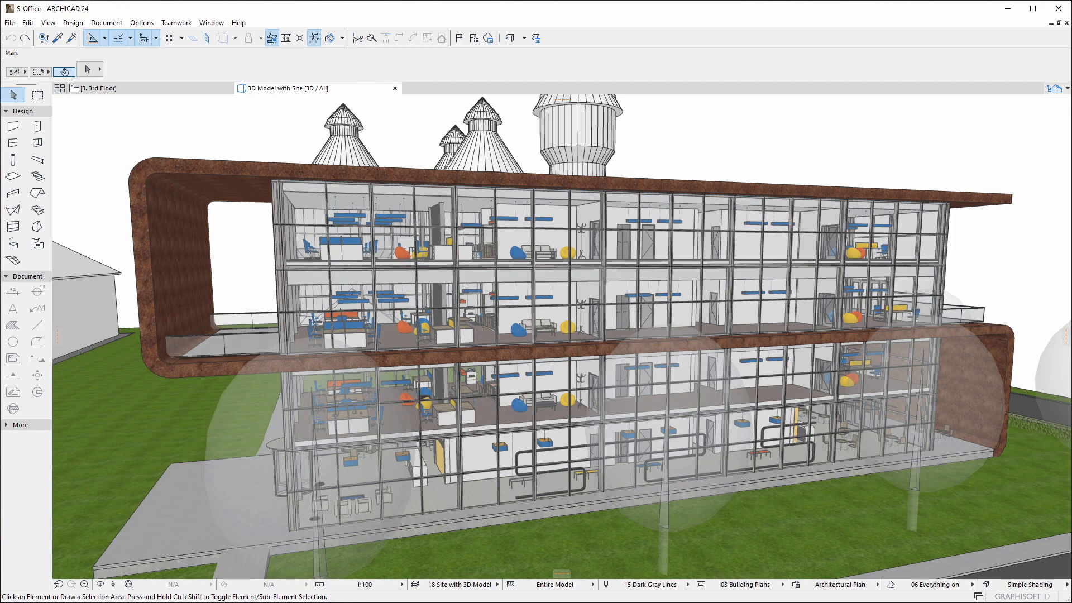
- Compare the current model against the saved S_Office.pln project file, yielding 242 model changes
left_click(168, 101)
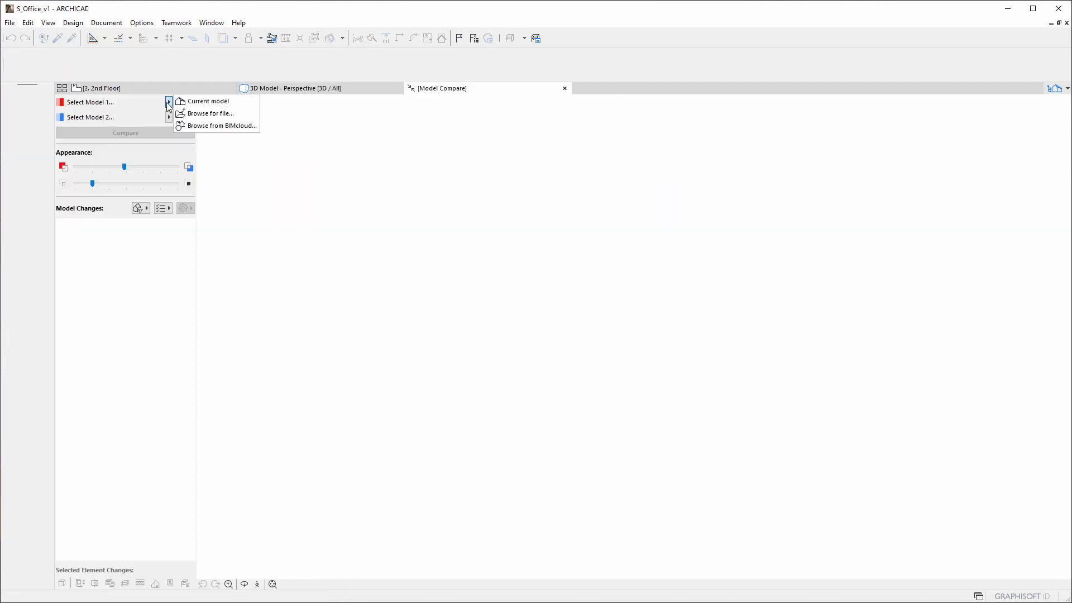
left_click(208, 101)
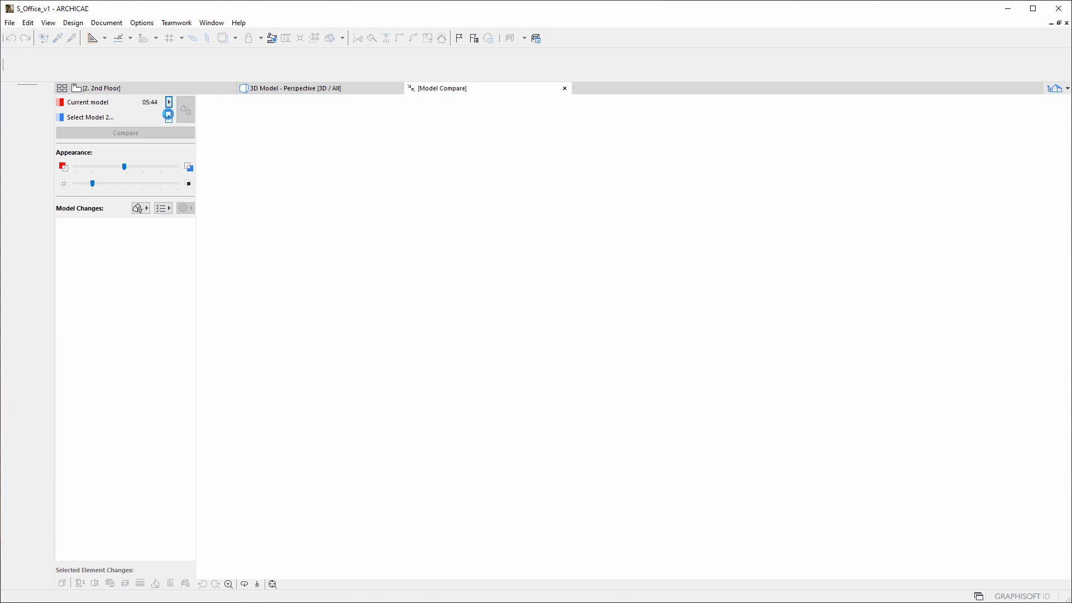
left_click(167, 109)
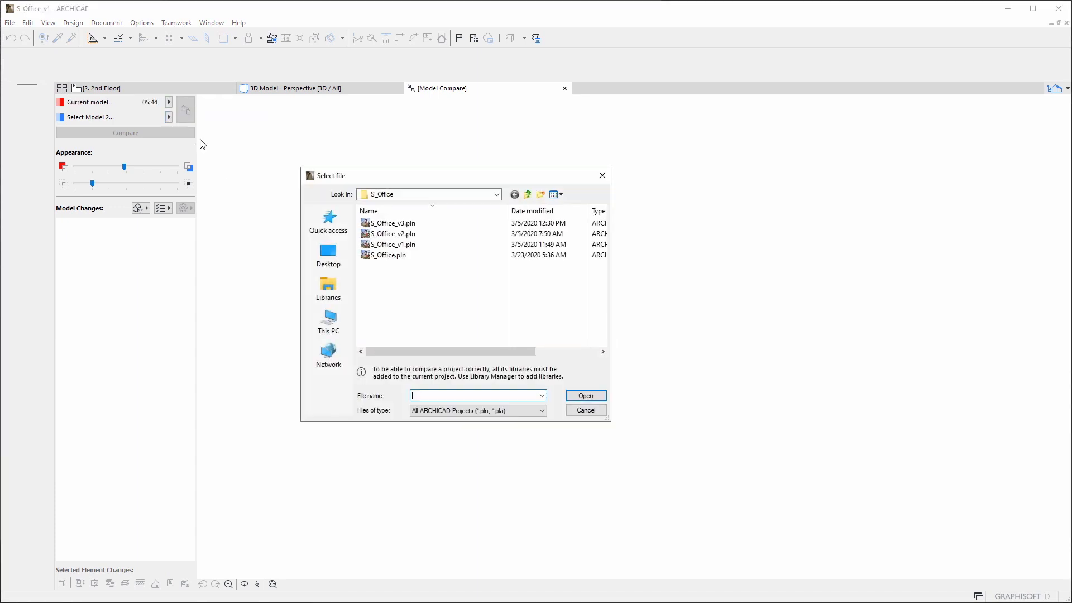
left_click(584, 410)
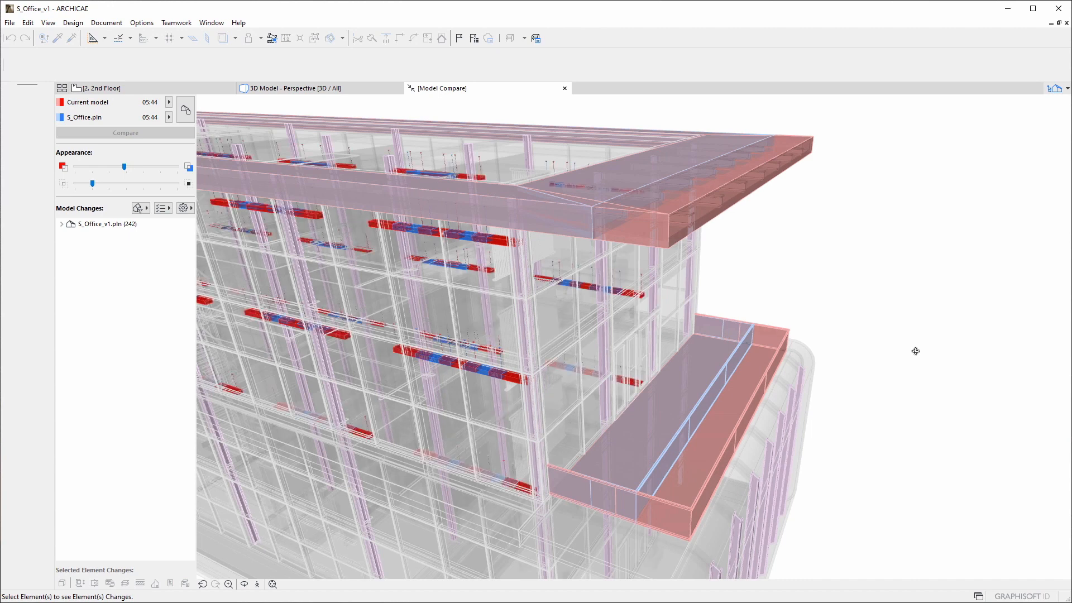
- Shift the Appearance blend toward each model version, return to even, and close Model Compare
left_click_drag(125, 167, 140, 167)
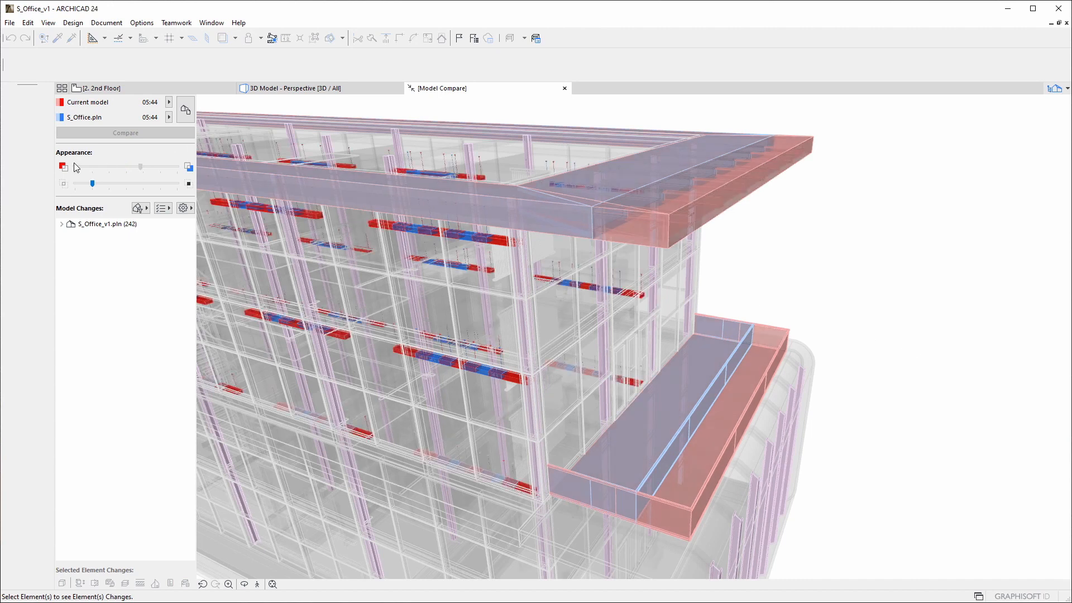
left_click_drag(140, 167, 75, 167)
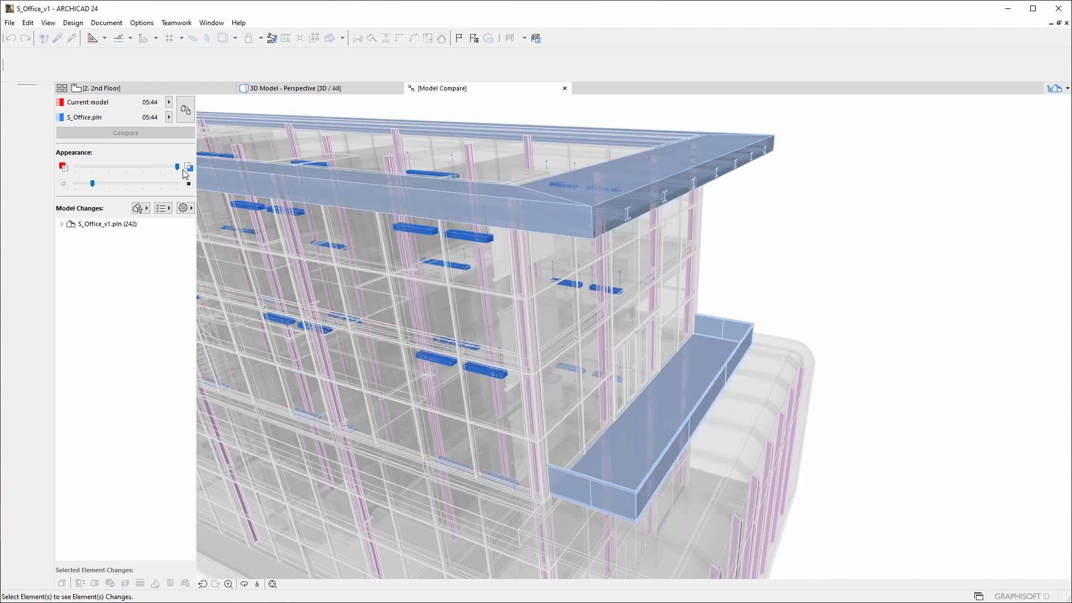
left_click_drag(177, 167, 115, 167)
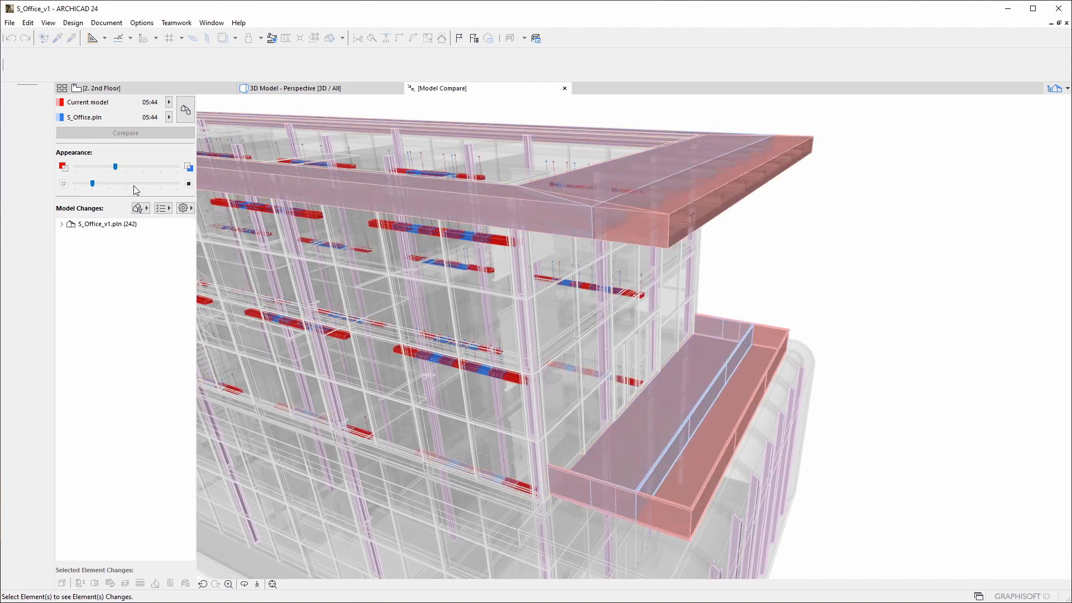
left_click(73, 22)
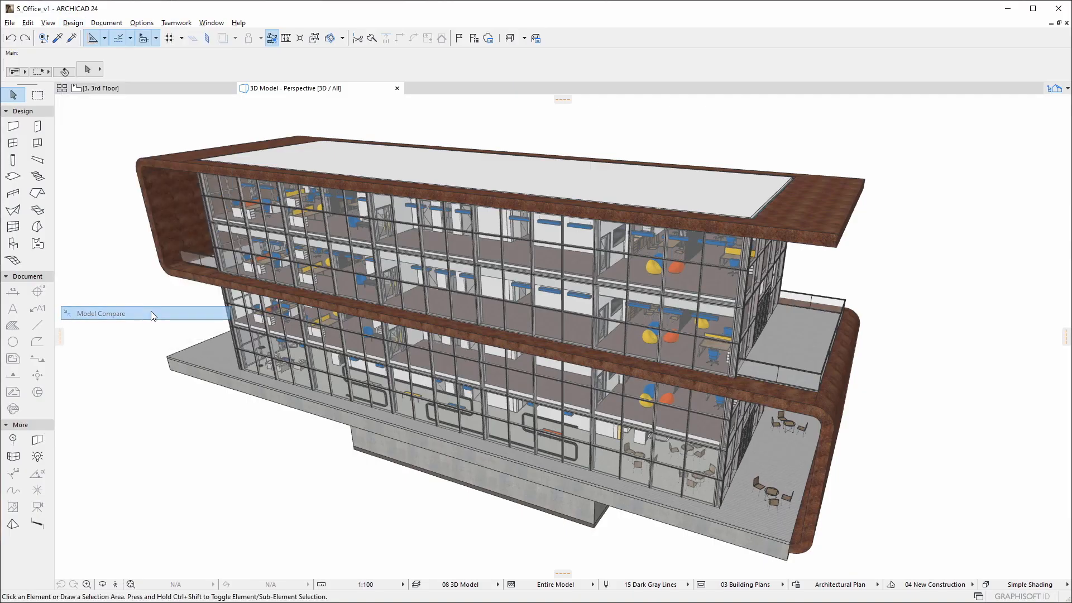
- Rerun Model Compare with the current model versus S_Office.pln, now listing 245 changes
left_click(101, 313)
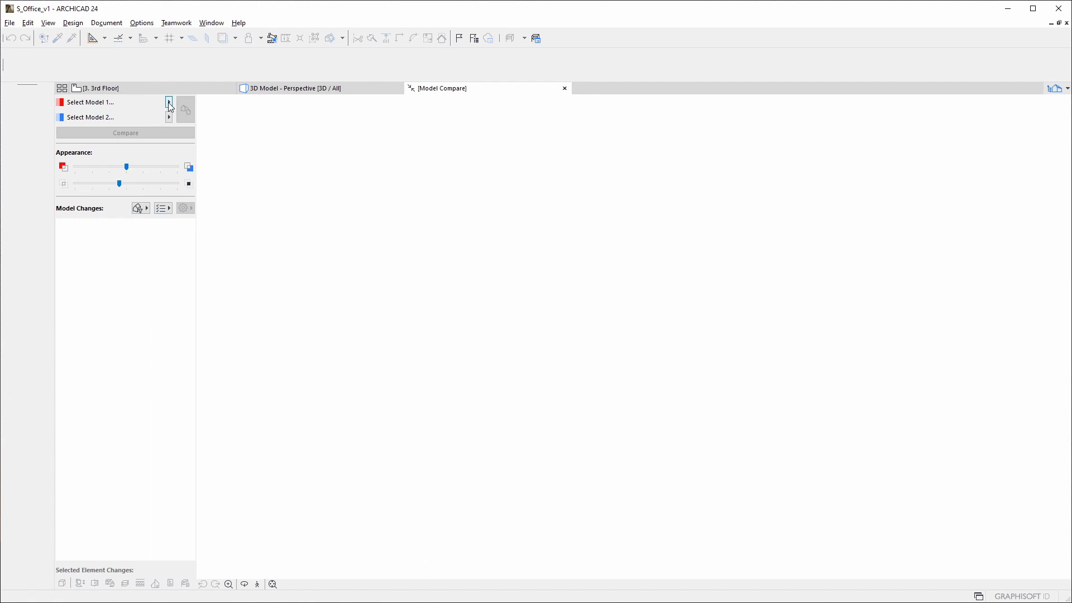
left_click(168, 101)
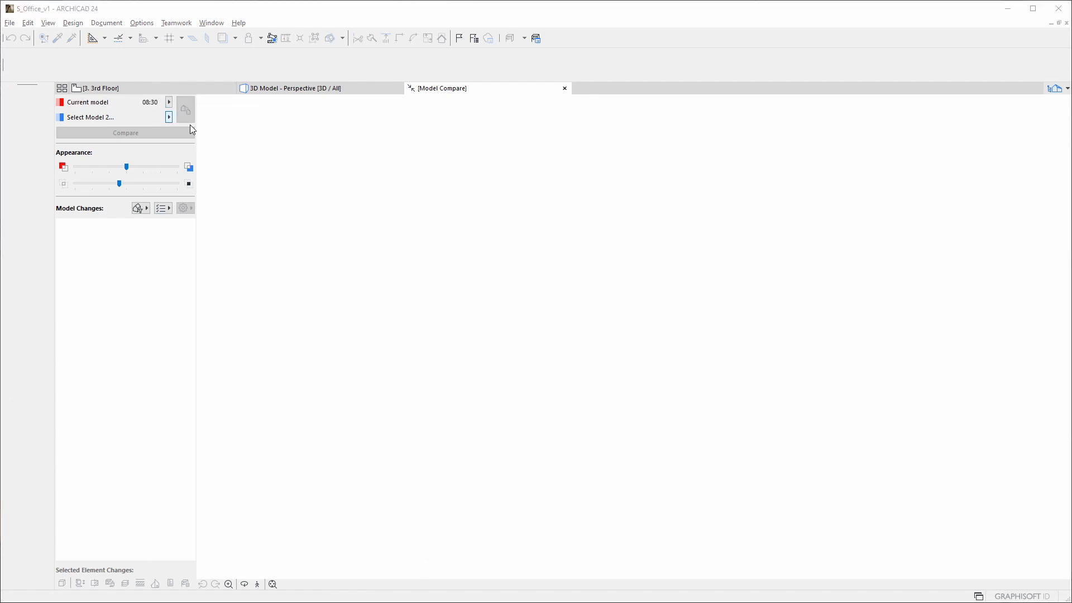
left_click(168, 116)
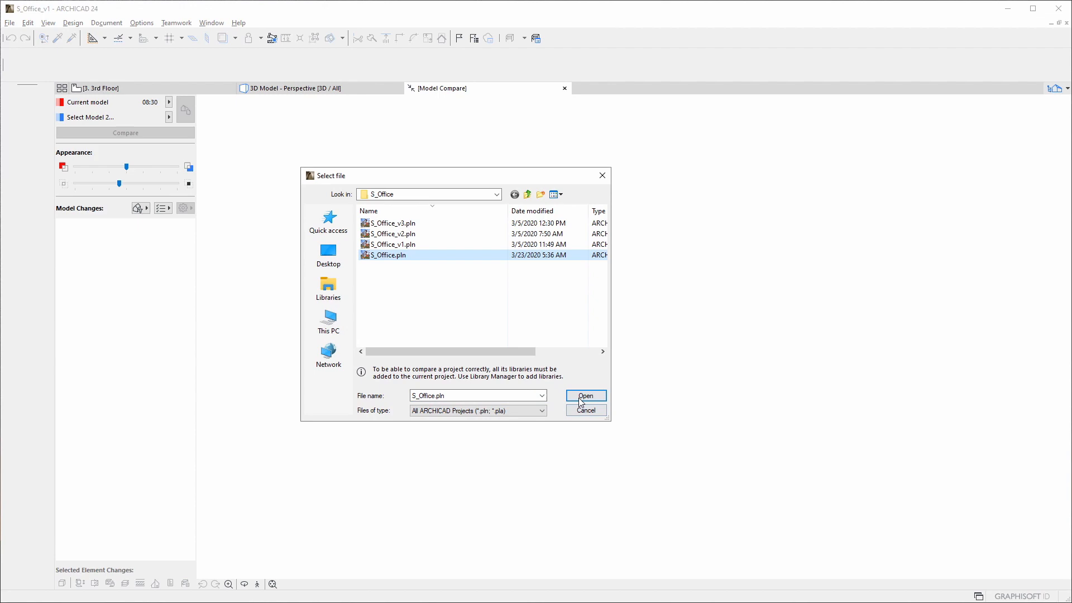
left_click(585, 395)
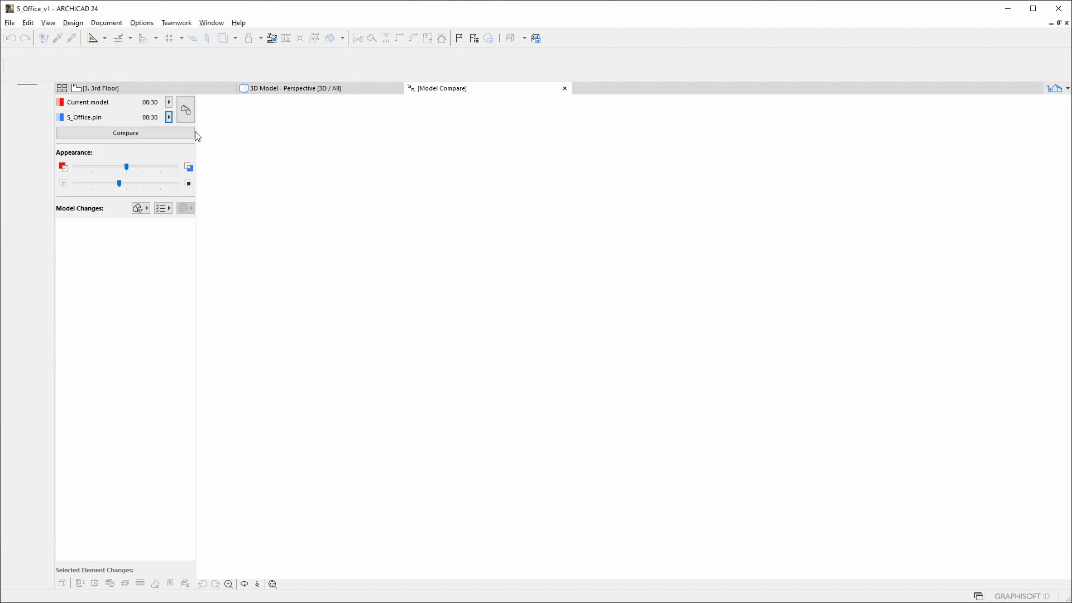
left_click(126, 133)
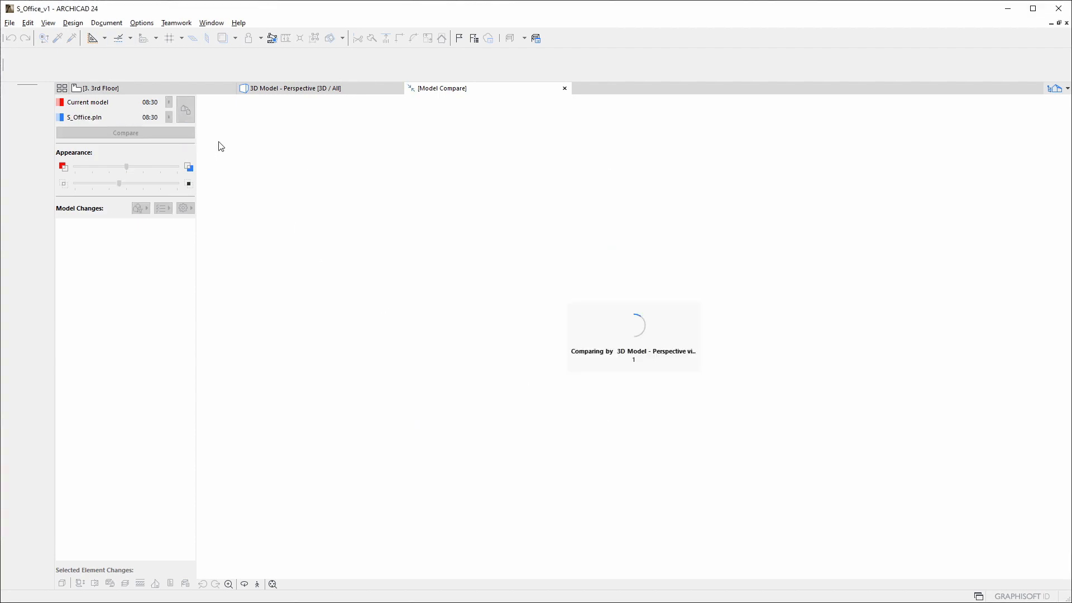
left_click(101, 88)
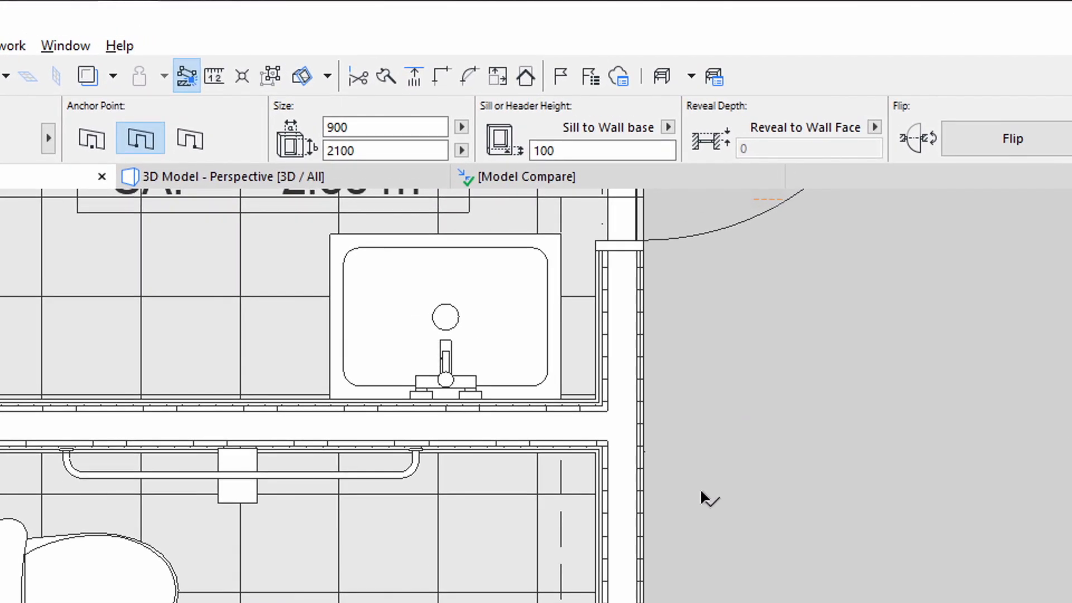
left_click(524, 176)
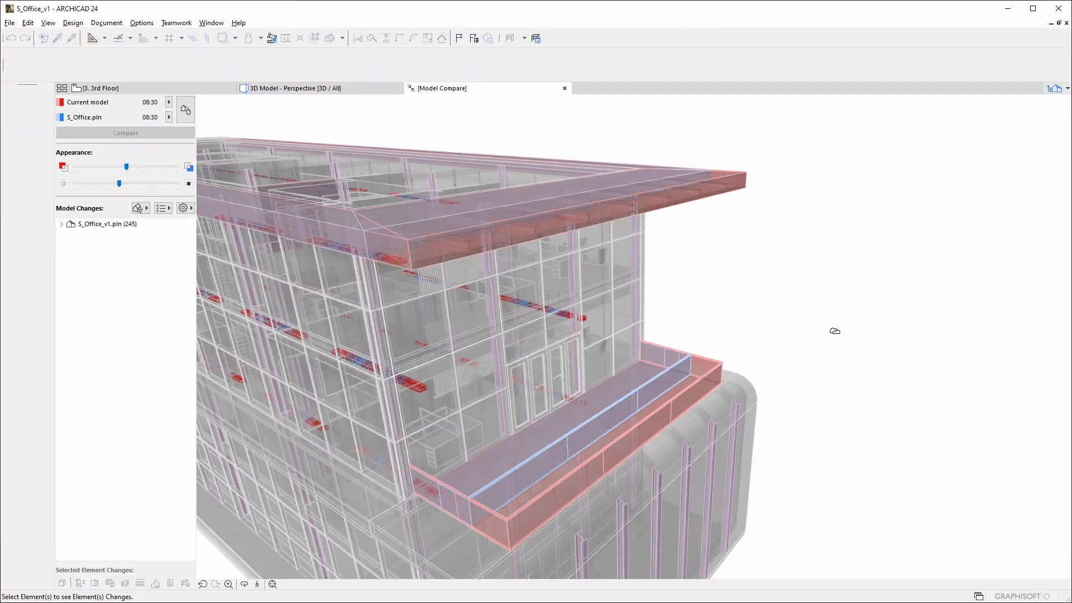
- Adjust the Appearance sliders to change how unchanged elements display between the two versions
left_click_drag(127, 167, 127, 168)
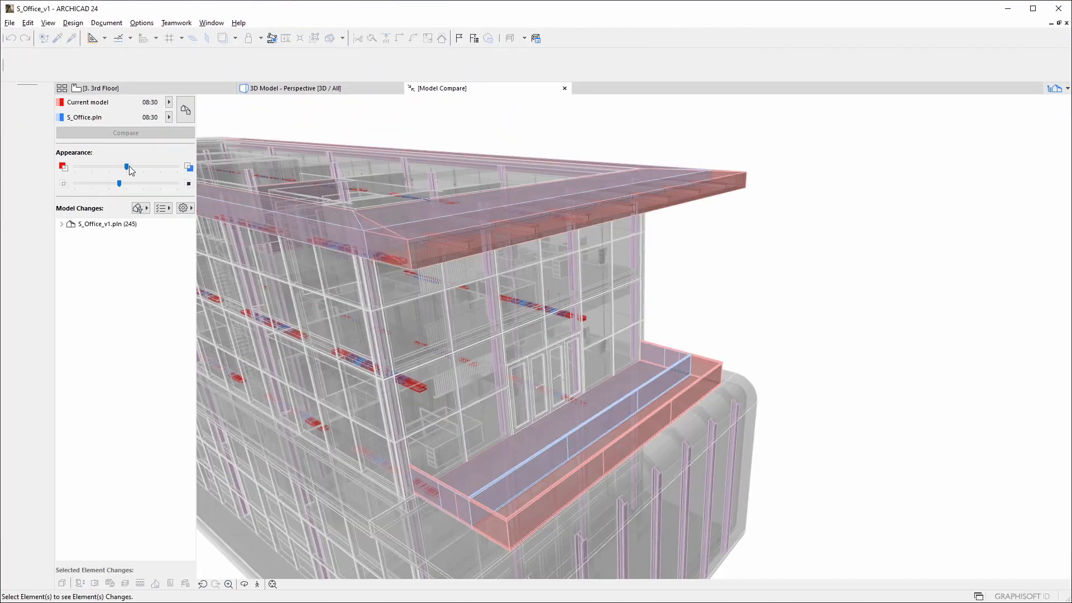
left_click_drag(127, 167, 75, 167)
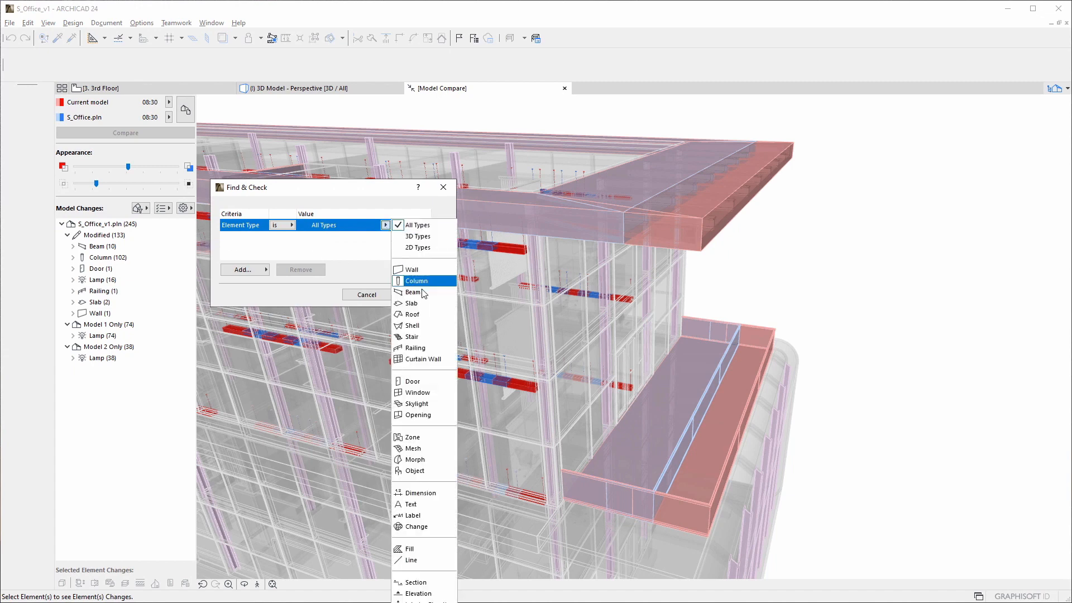
- Filter the change list to Element Type Slab or Railing, leaving three modified elements
left_click(411, 303)
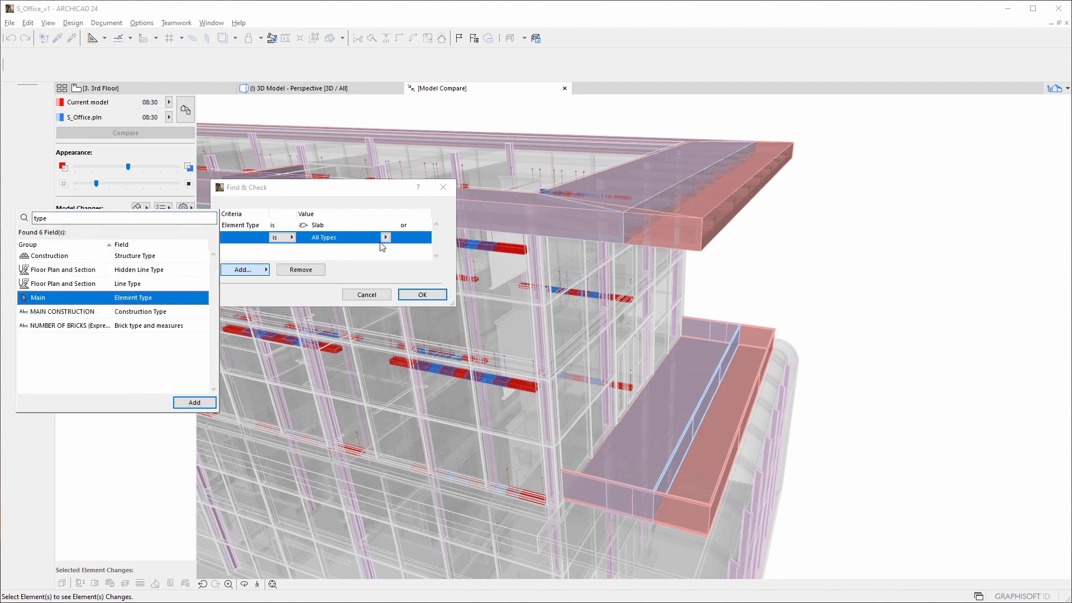
left_click(421, 295)
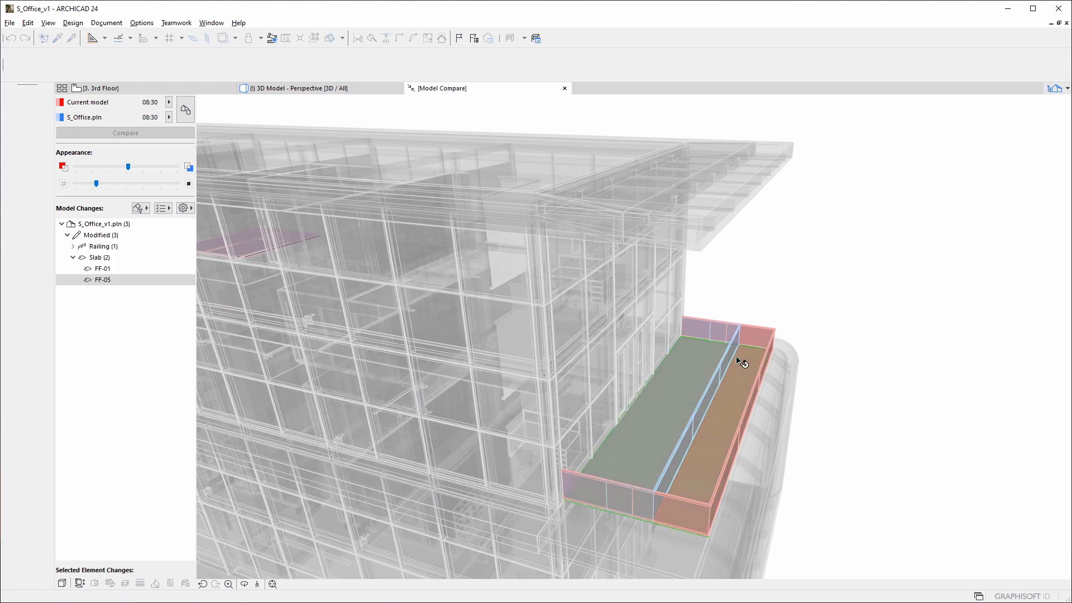
- Show RAILING-001 and slab FF-05 in 3D, then return to Model Compare with both selected
right_click(114, 256)
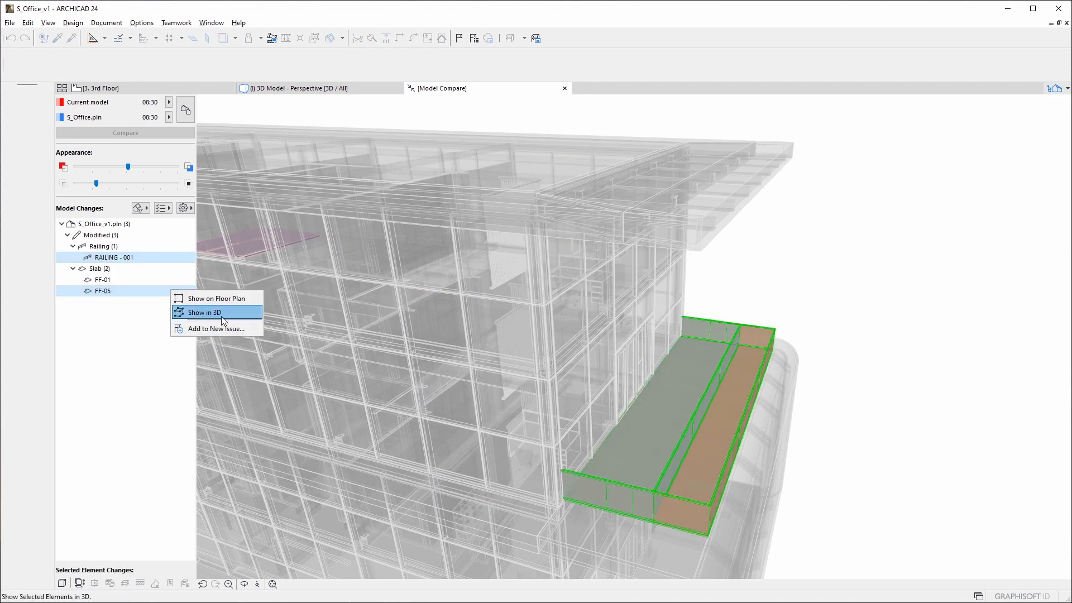
left_click(200, 313)
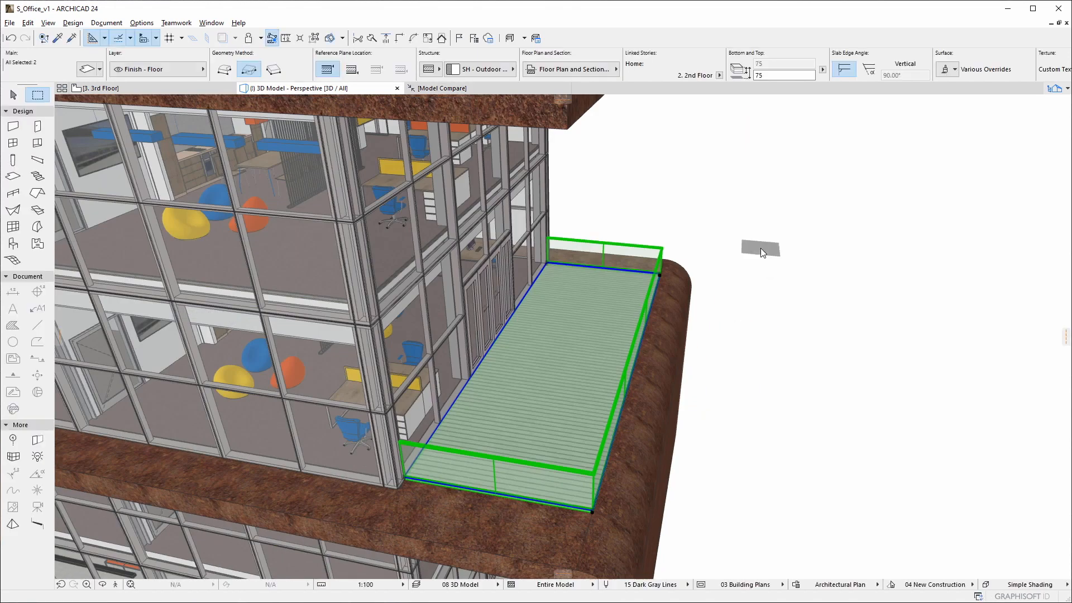
left_click(440, 88)
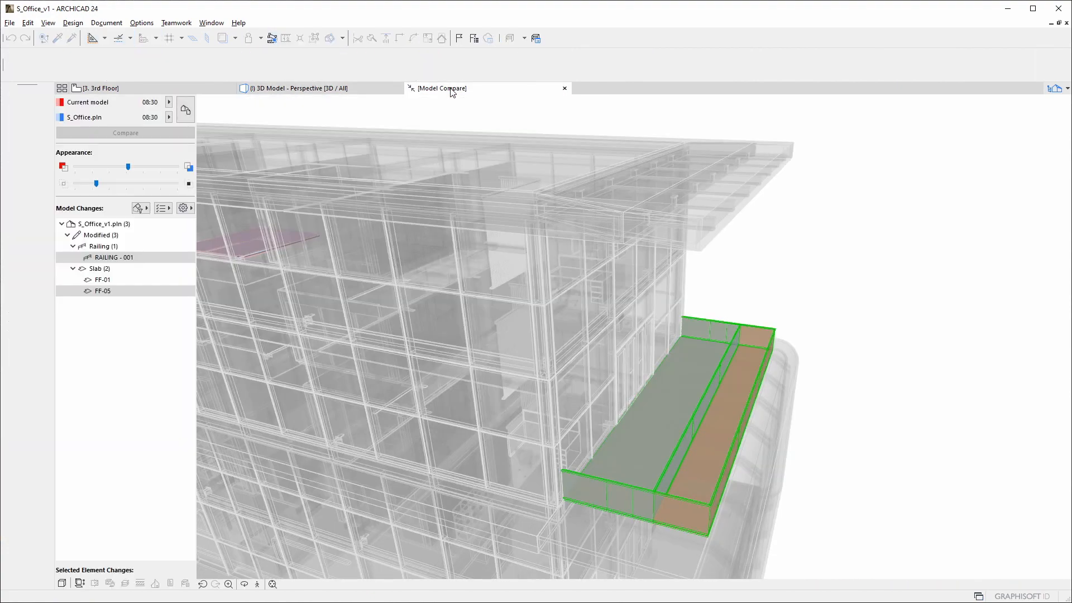
right_click(103, 291)
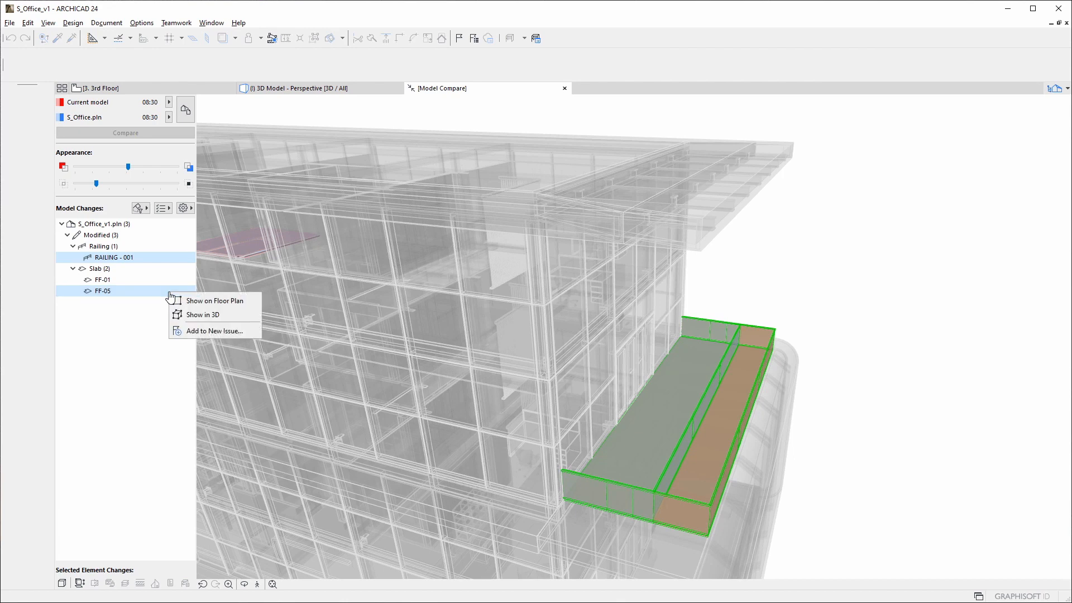
- Add the selected changes to a new issue named 'Undo Terrace Cha…'
left_click(214, 331)
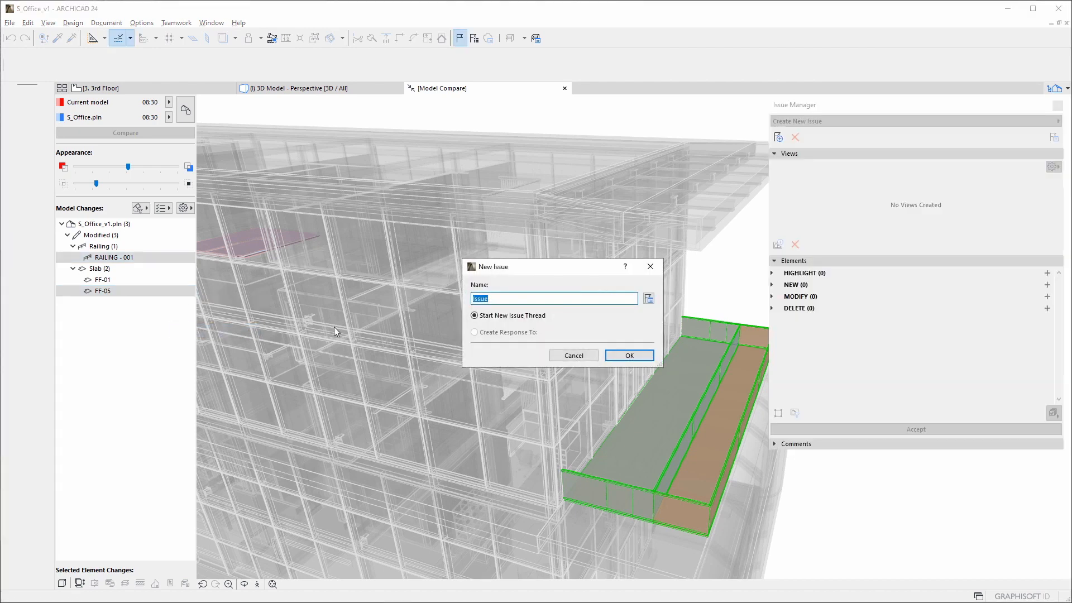
type("Undo")
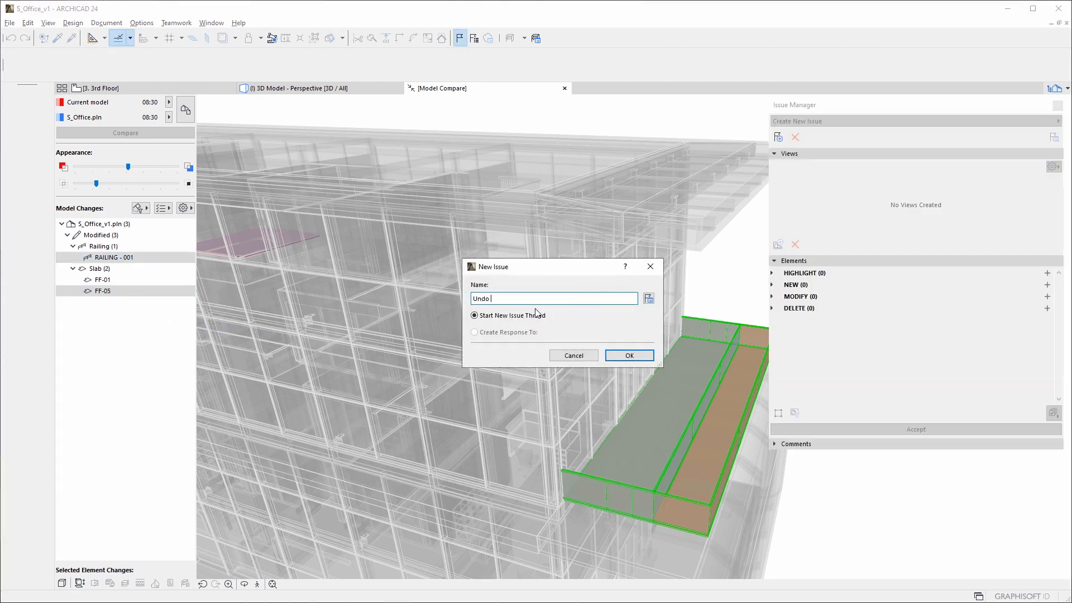
type("Terrace Cha")
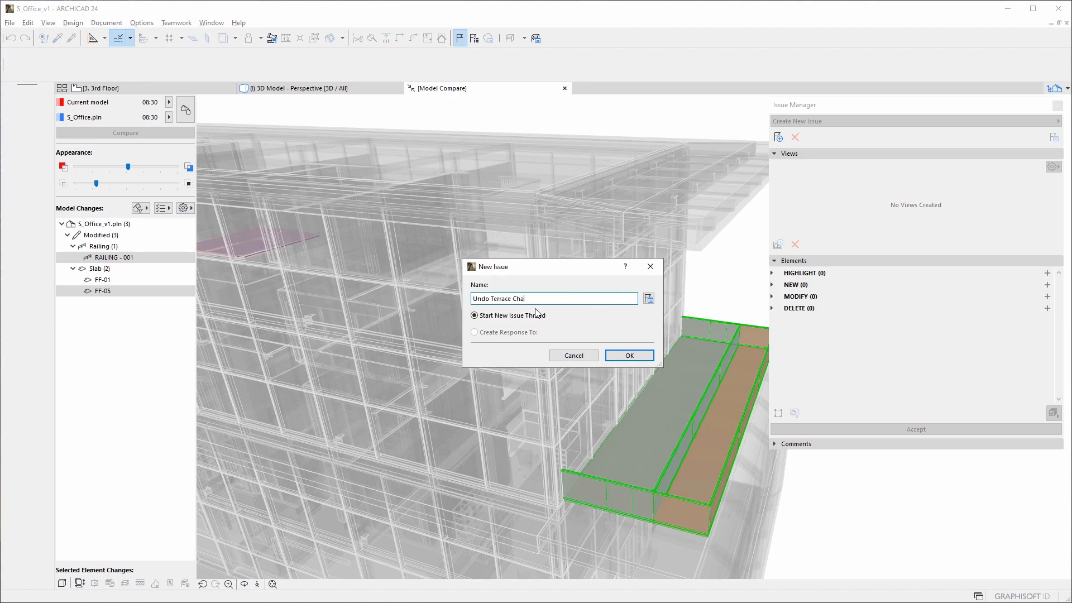